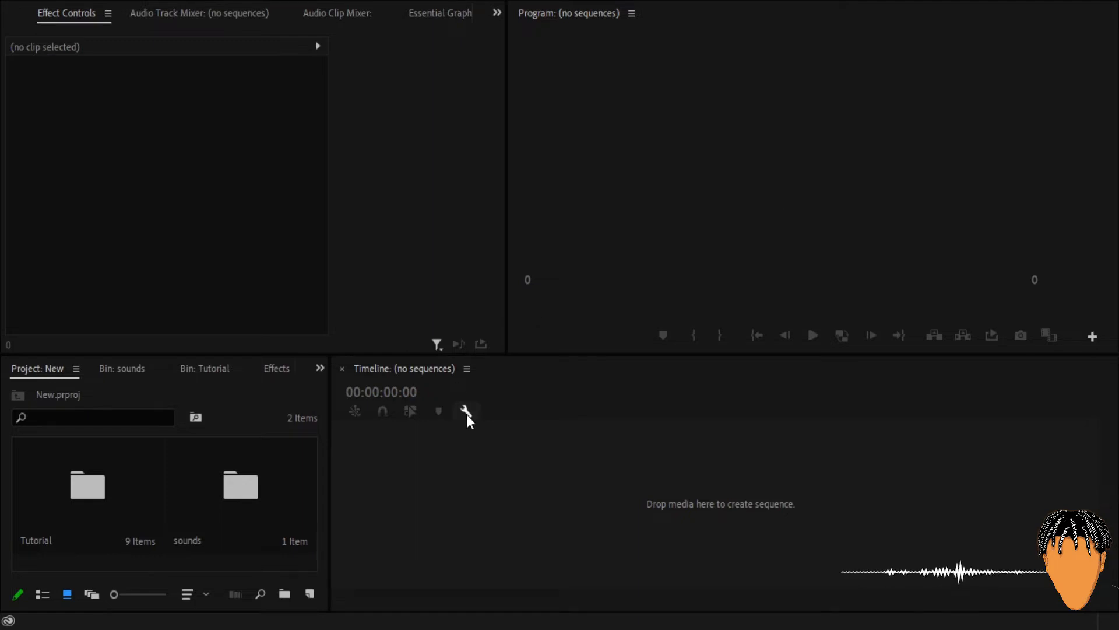
pyautogui.moveTo(623, 456)
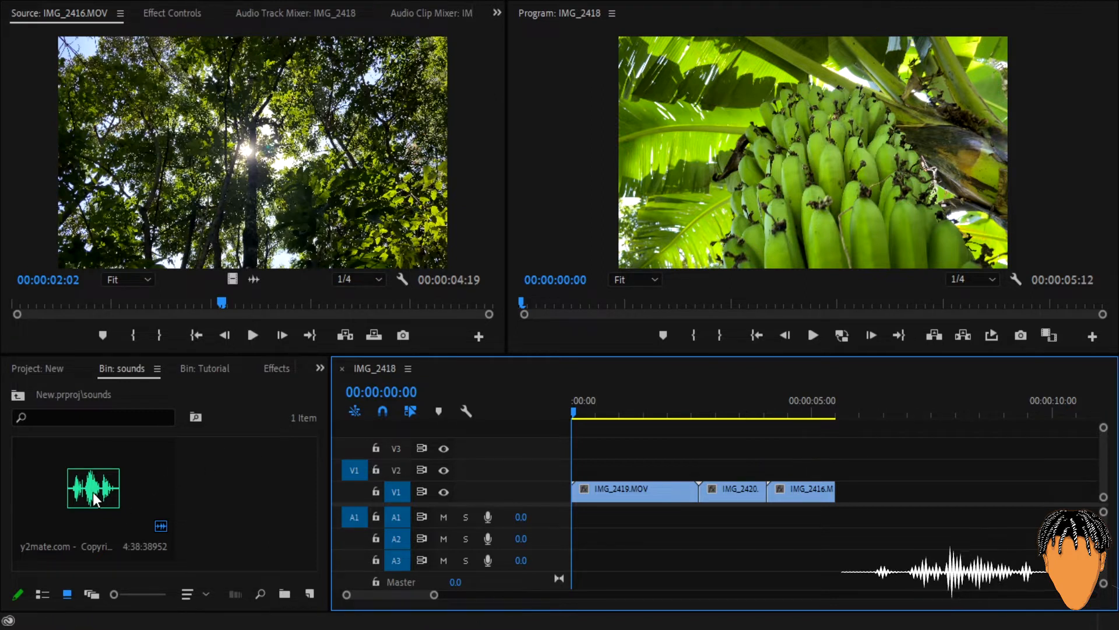
# - Place the song on A1 from the sequence start and scrub through around 18–22 seconds to check it
pyautogui.click(93, 487)
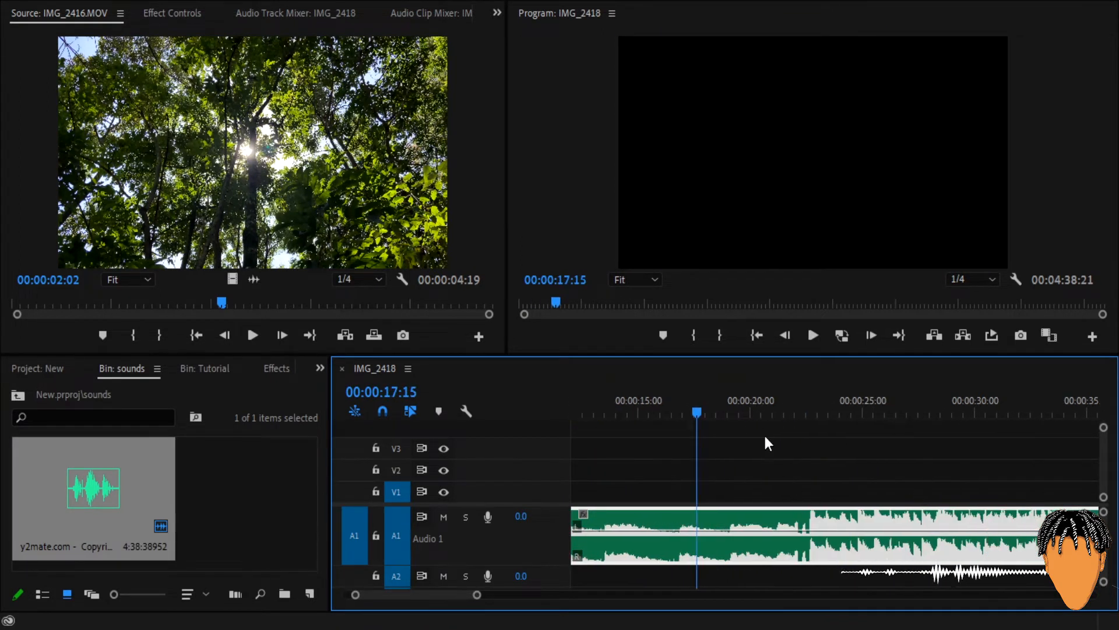
pyautogui.click(810, 412)
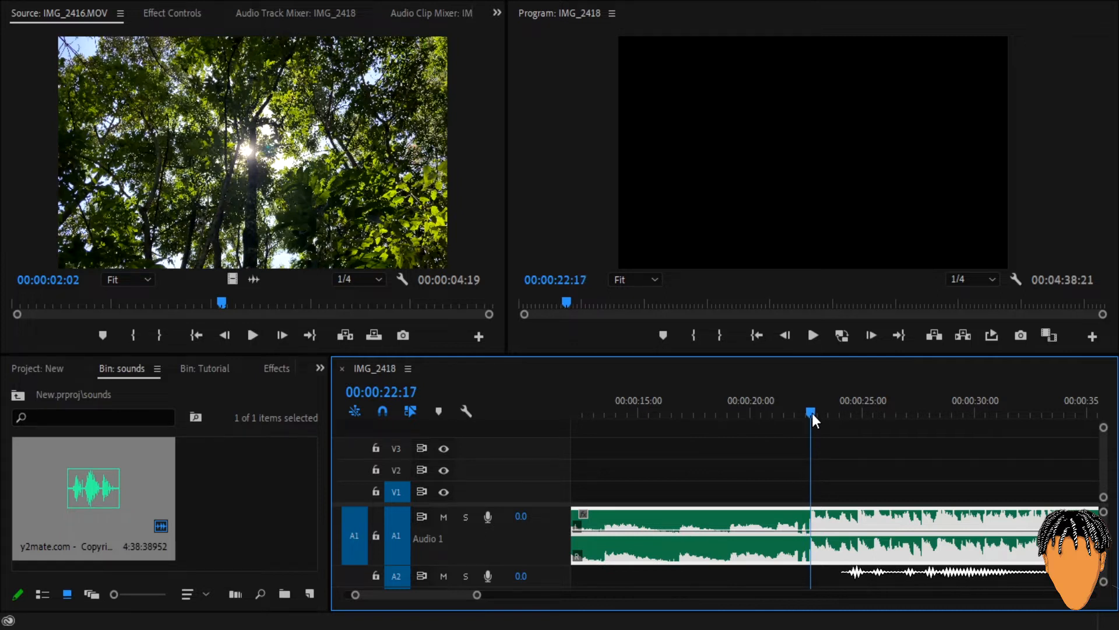
pyautogui.click(618, 412)
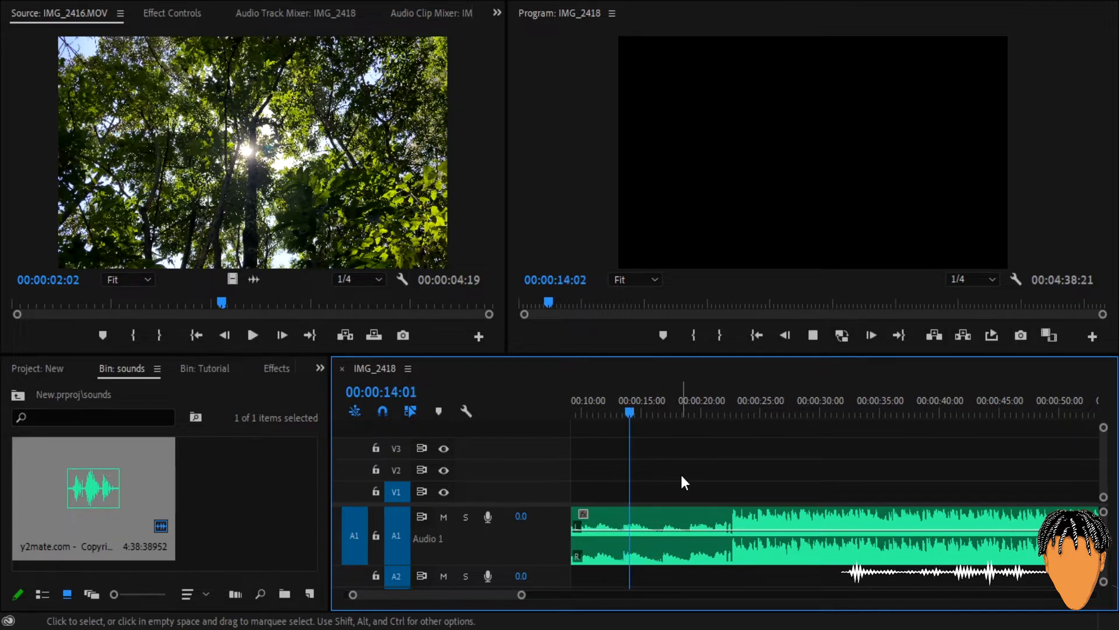
pyautogui.click(654, 412)
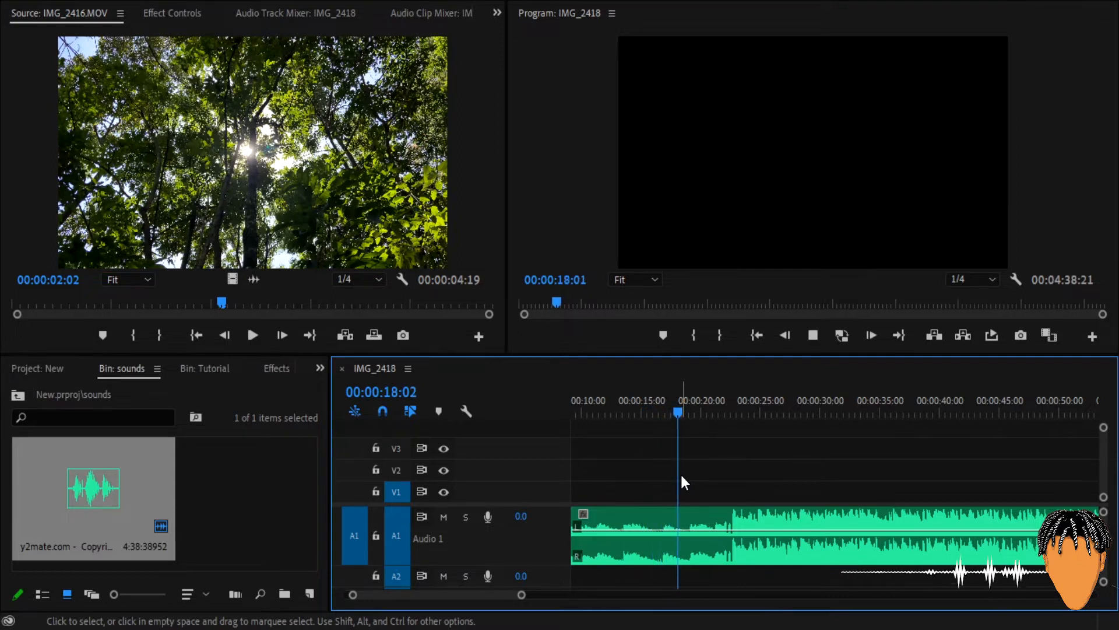
pyautogui.click(723, 400)
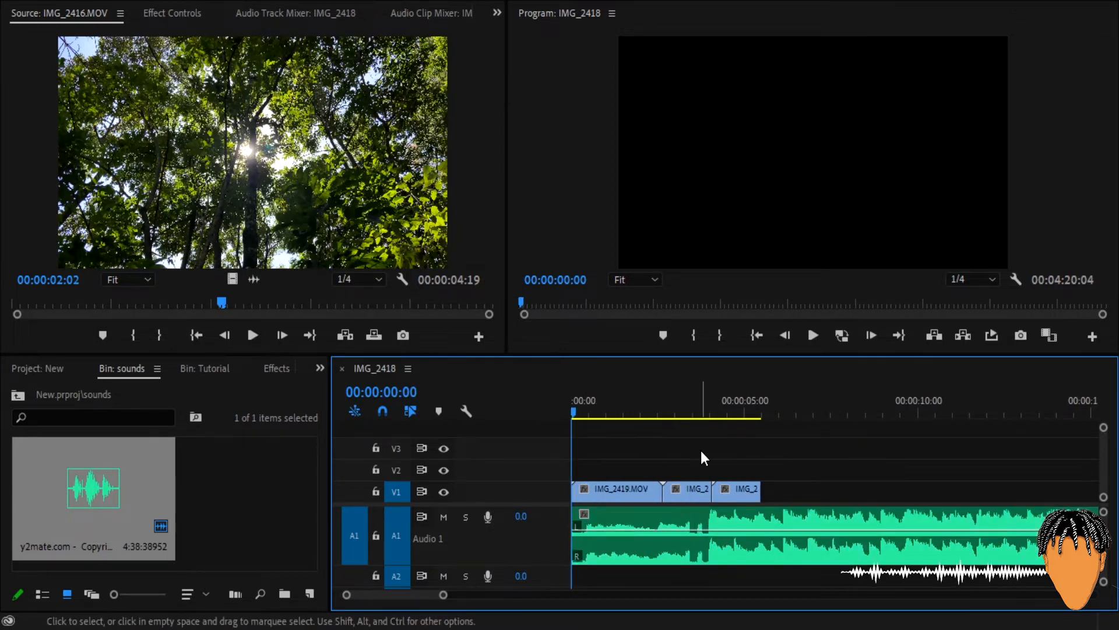
# - Load the fern clip IMG_2423.MOV from the Tutorial bin and add it after the jungle clips
pyautogui.click(812, 335)
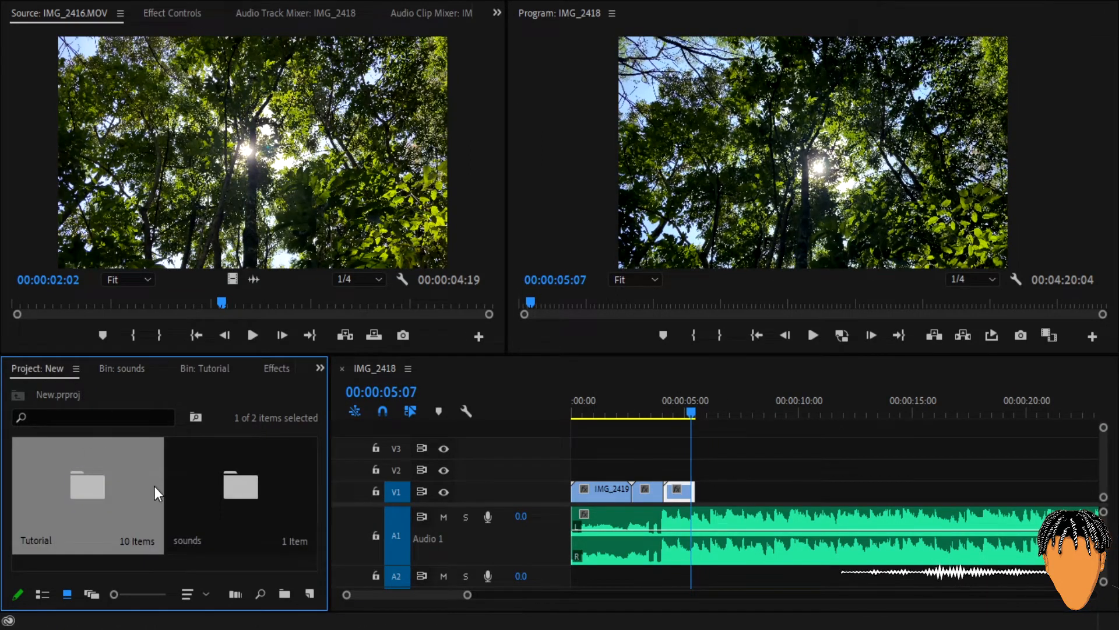
pyautogui.doubleClick(88, 492)
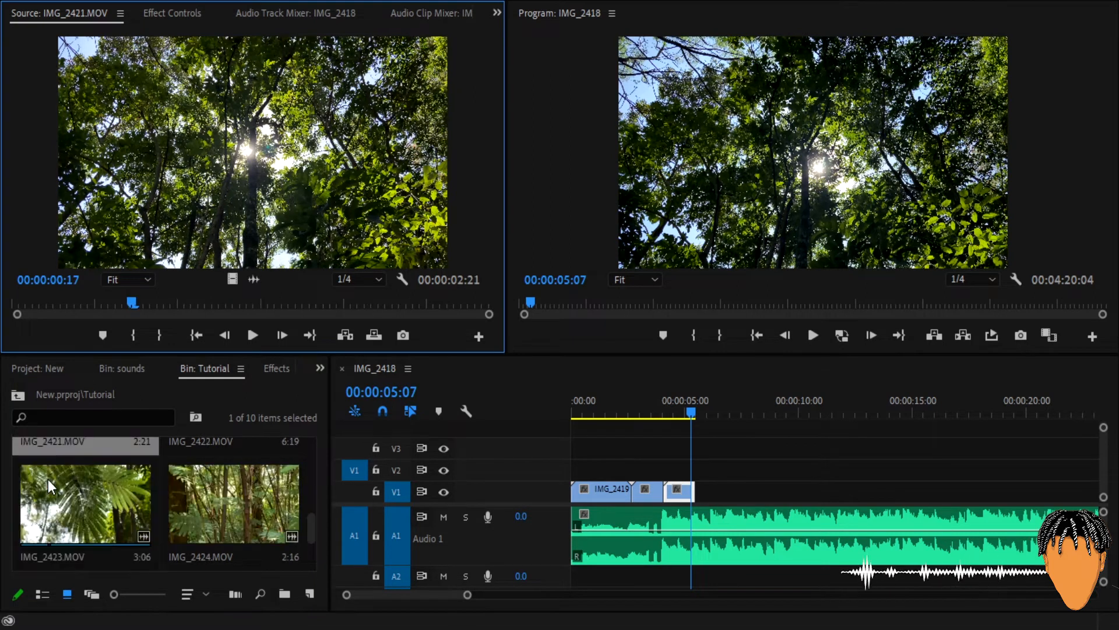
pyautogui.doubleClick(86, 504)
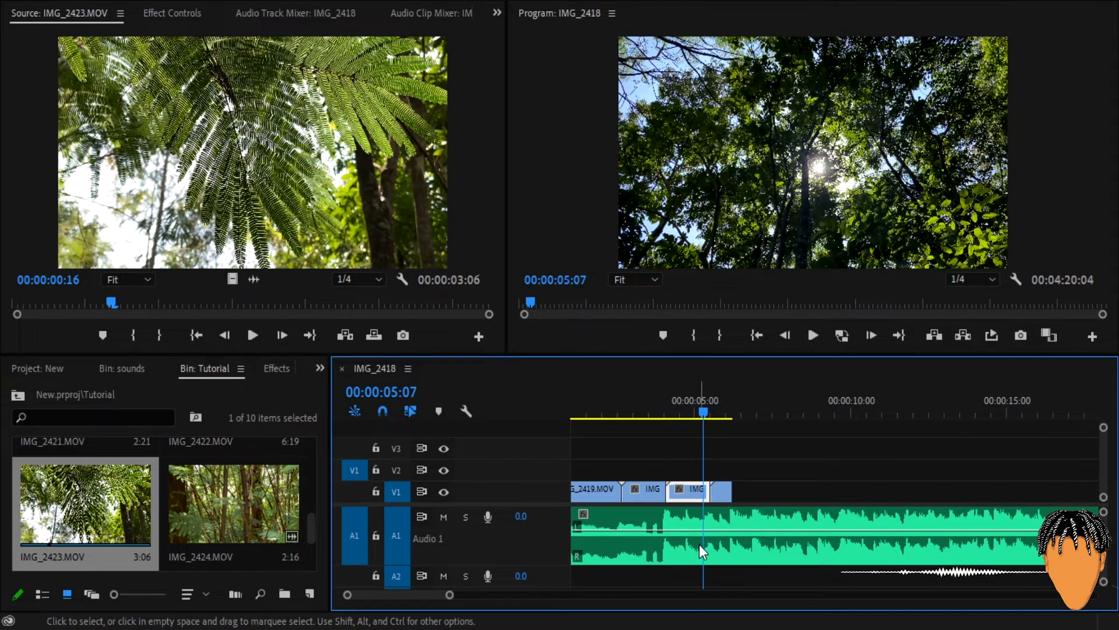
pyautogui.moveTo(785, 549)
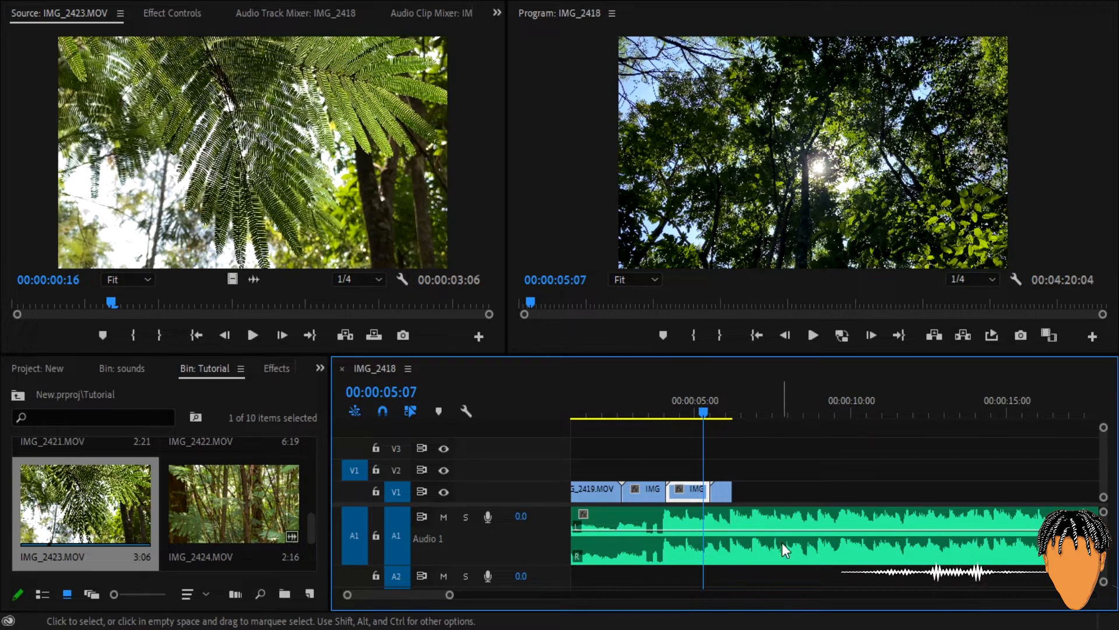
pyautogui.click(638, 417)
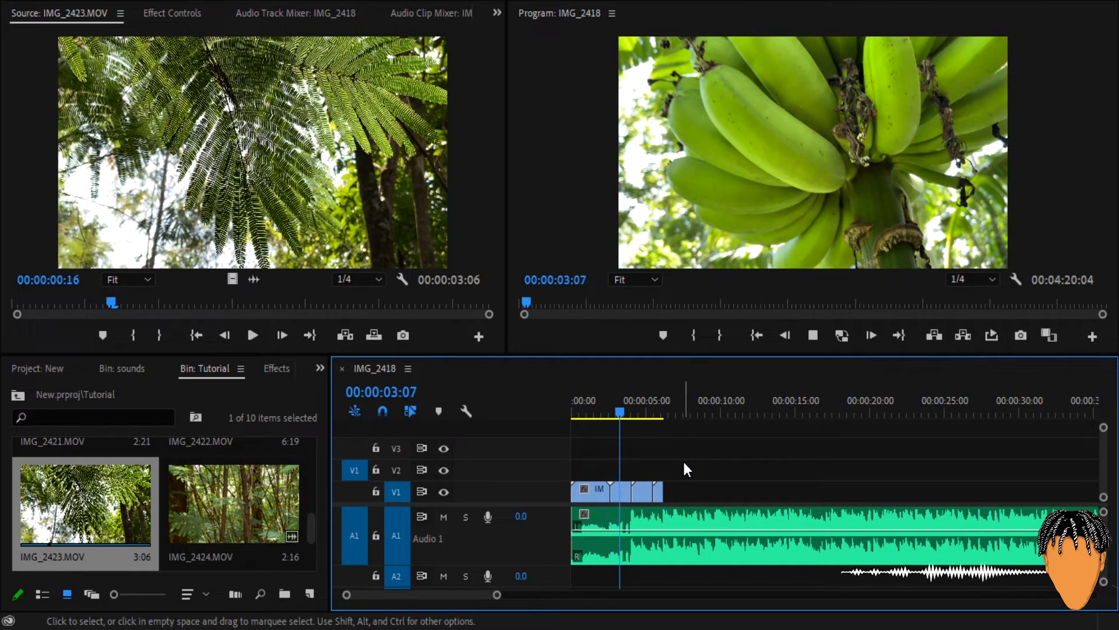
# - Razor the song where the video ends and delete the leftover part, leaving about six seconds
pyautogui.click(646, 412)
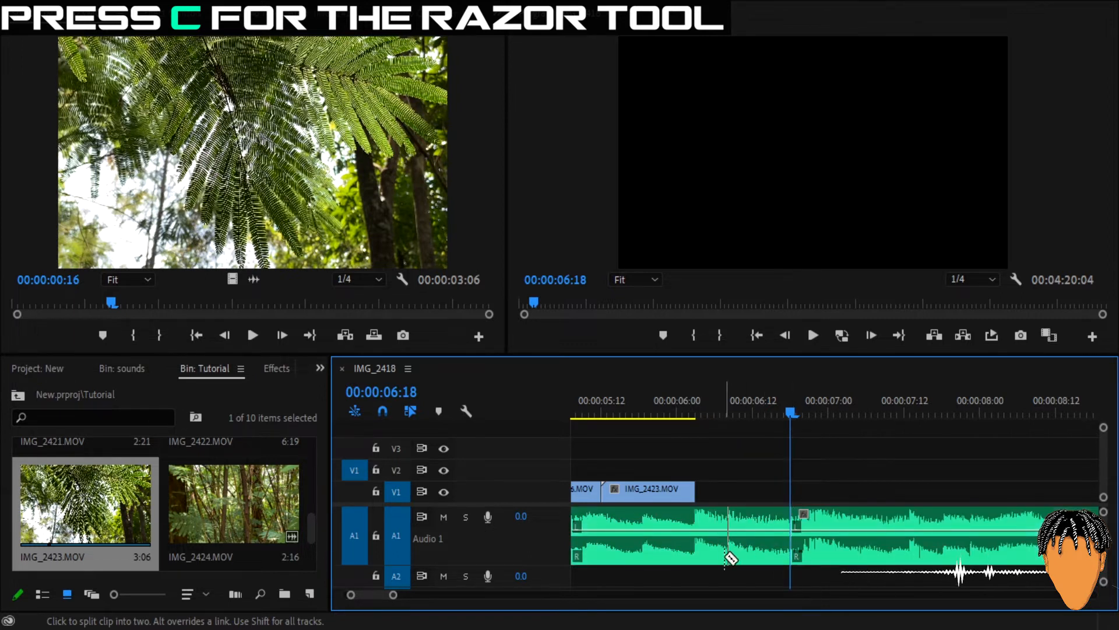
pyautogui.click(736, 549)
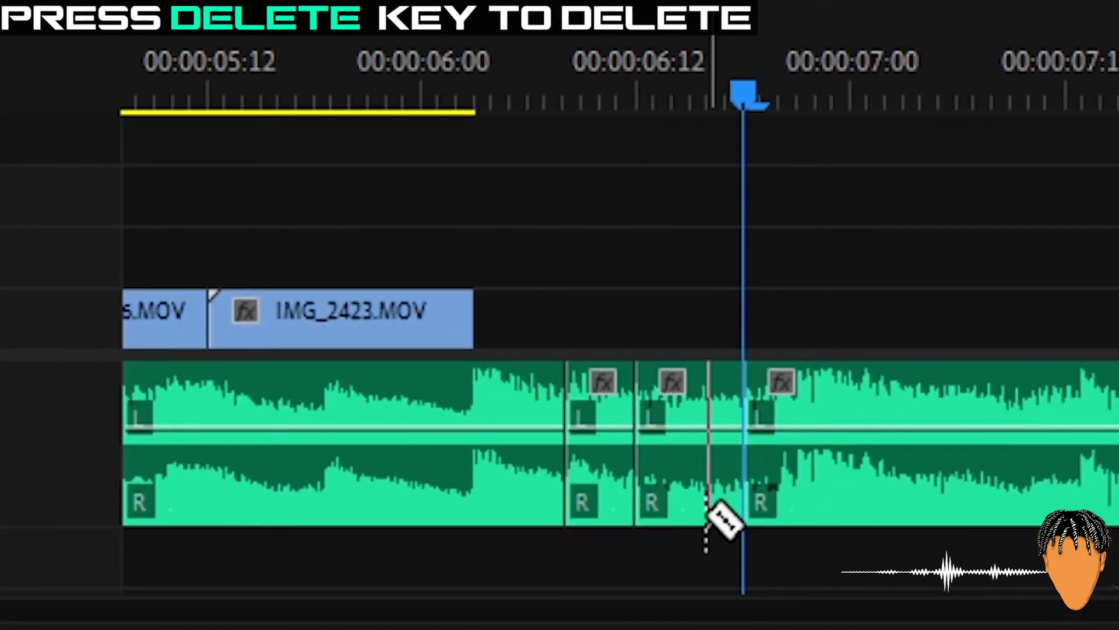
pyautogui.press('delete')
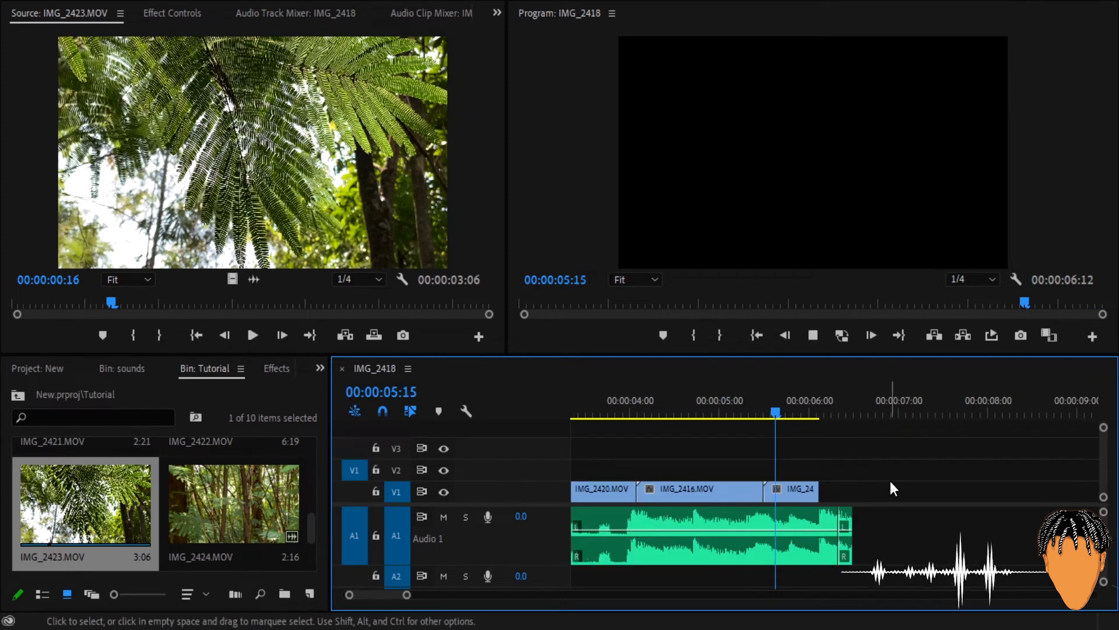
# - Add one audio track via Add Tracks so the sequence has five audio tracks
pyautogui.click(854, 414)
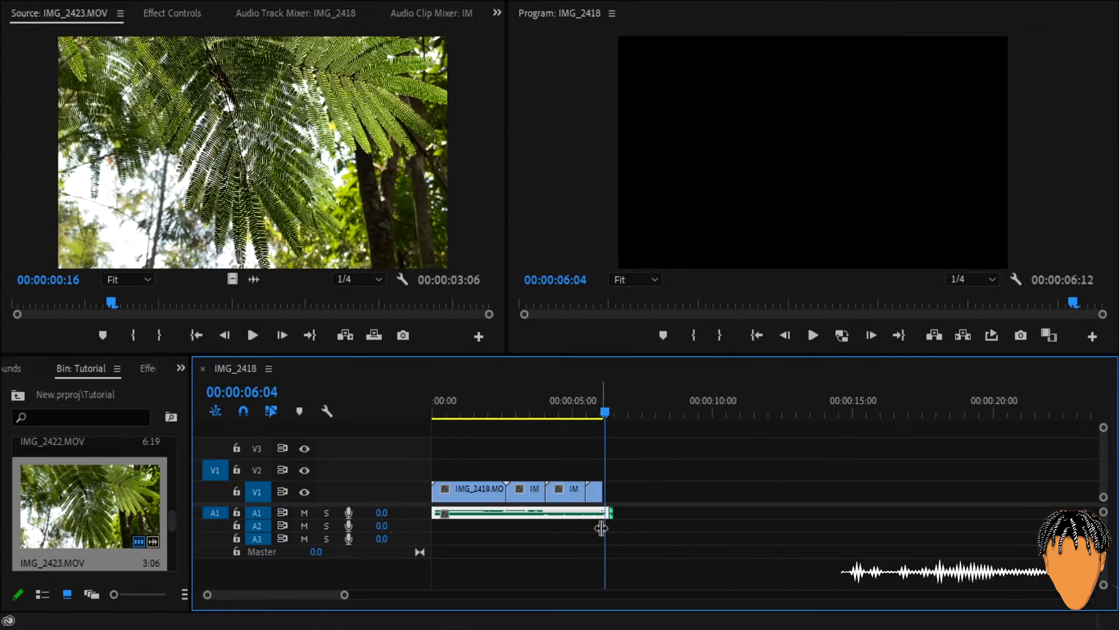
pyautogui.moveTo(944, 546)
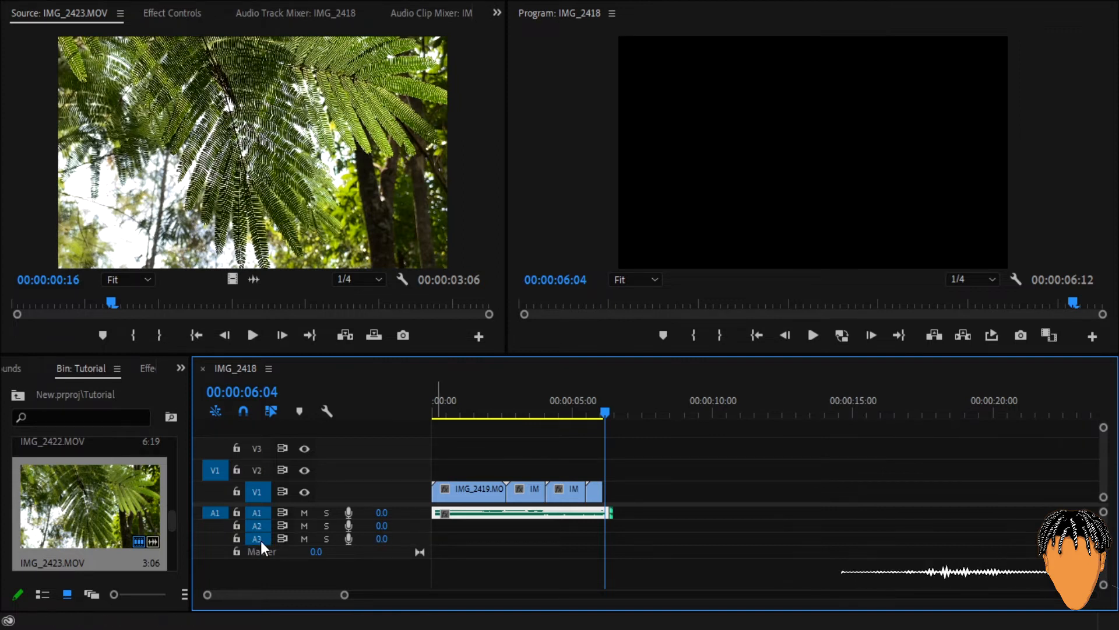
pyautogui.moveTo(257, 539)
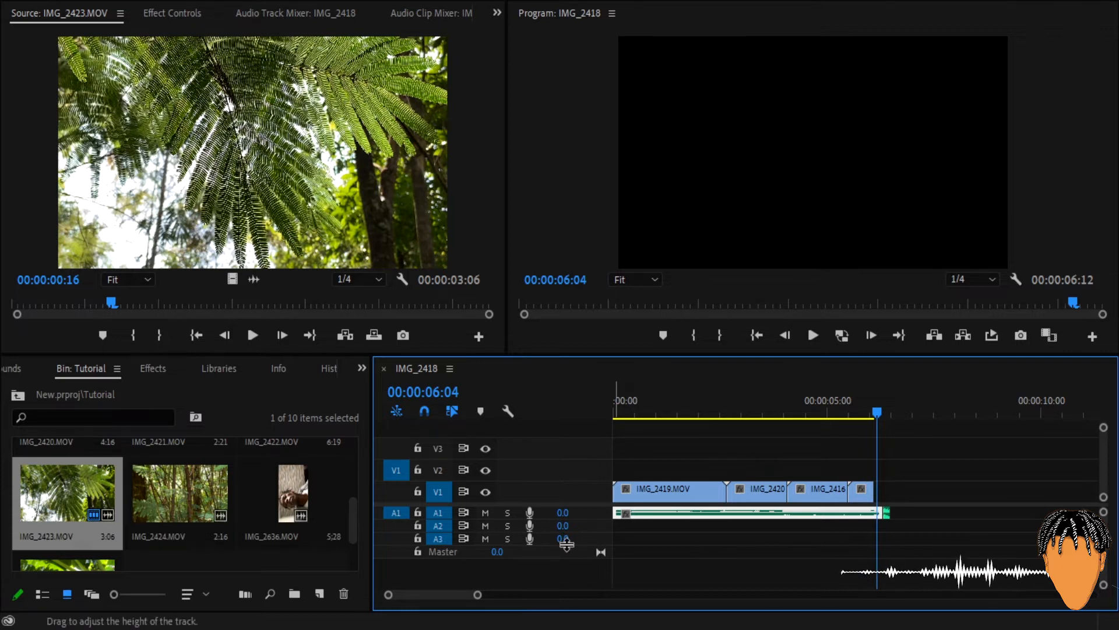
pyautogui.moveTo(592, 544)
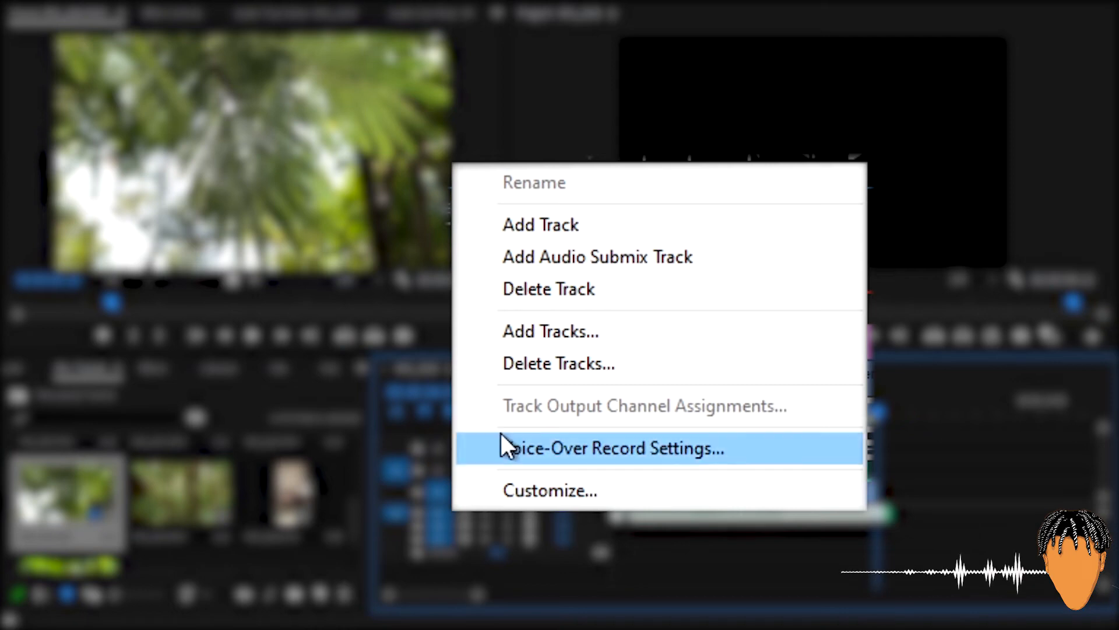
pyautogui.click(549, 331)
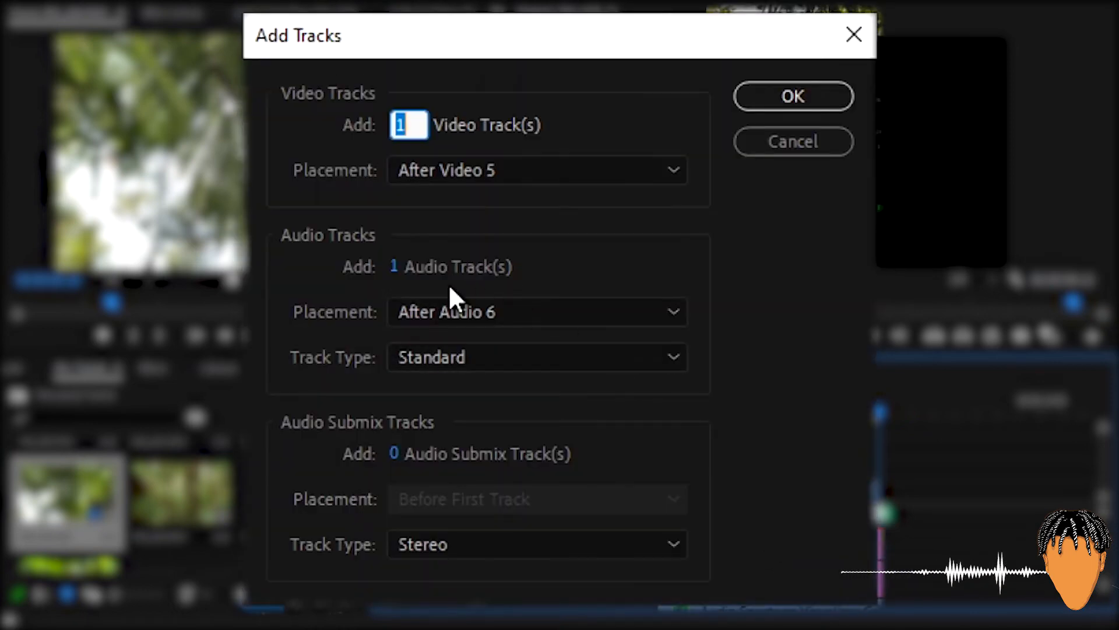
pyautogui.click(791, 97)
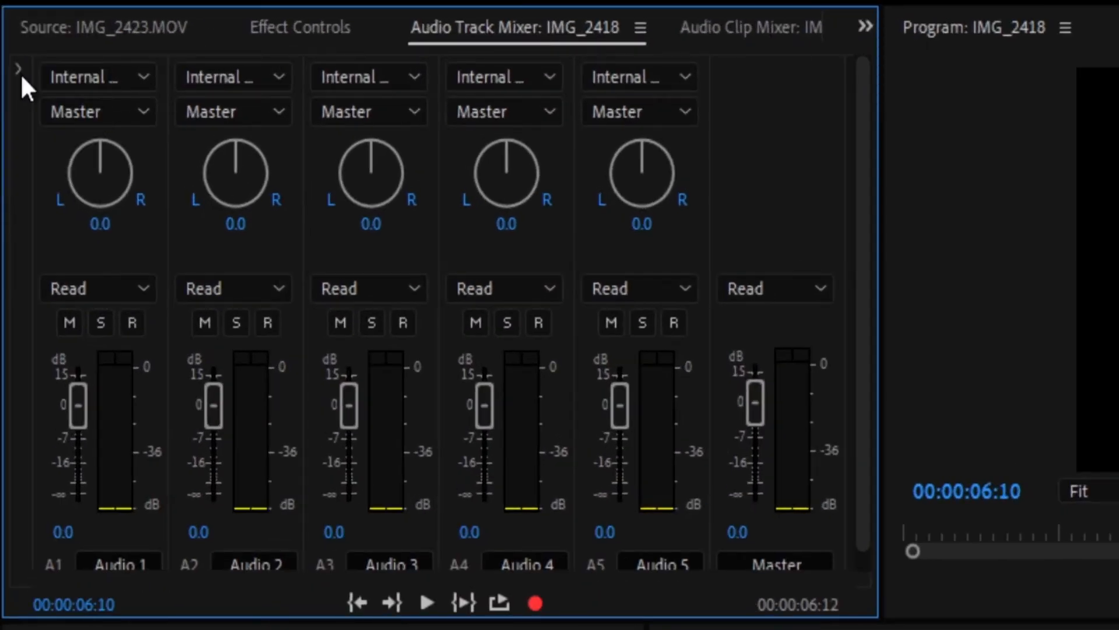
# - Reveal the mixer effect slots and put Studio Reverb on the Audio 5 track
pyautogui.click(20, 67)
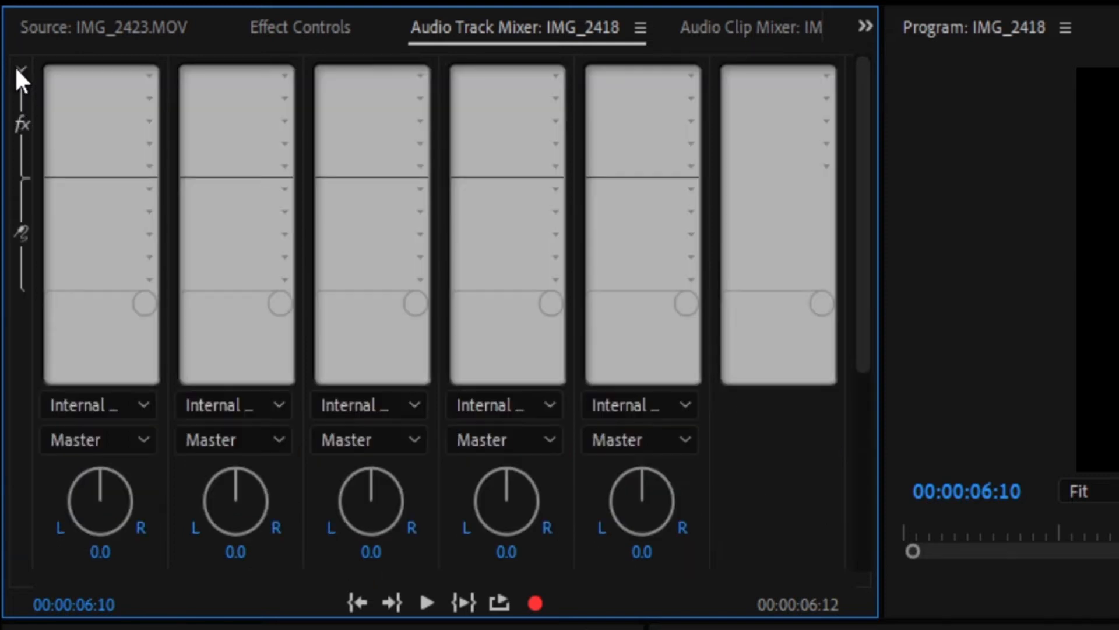
pyautogui.moveTo(148, 68)
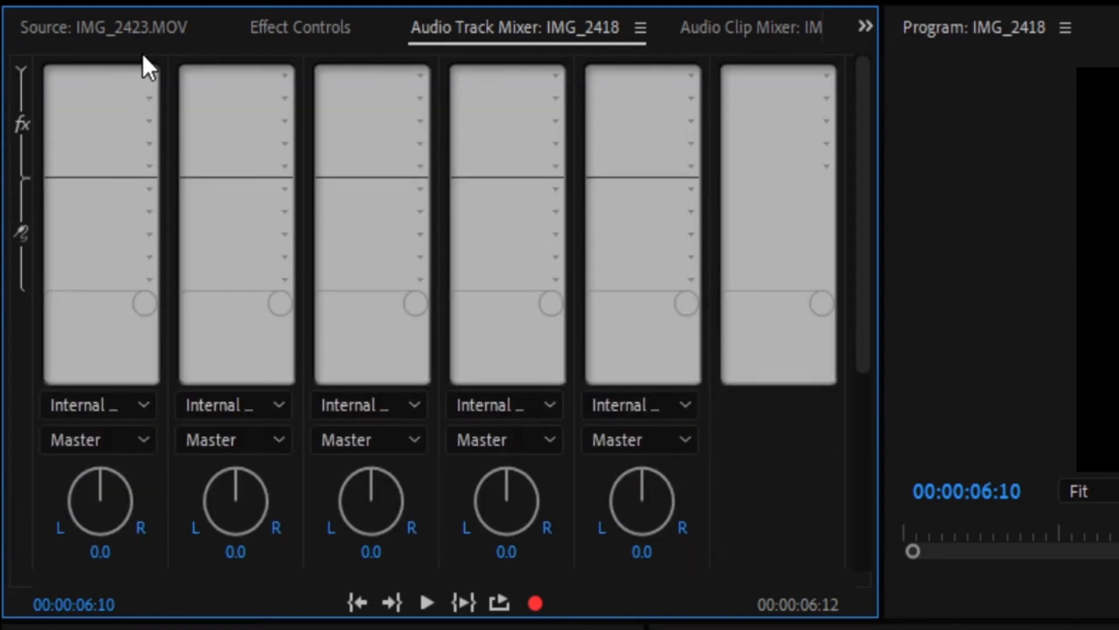
pyautogui.moveTo(538, 310)
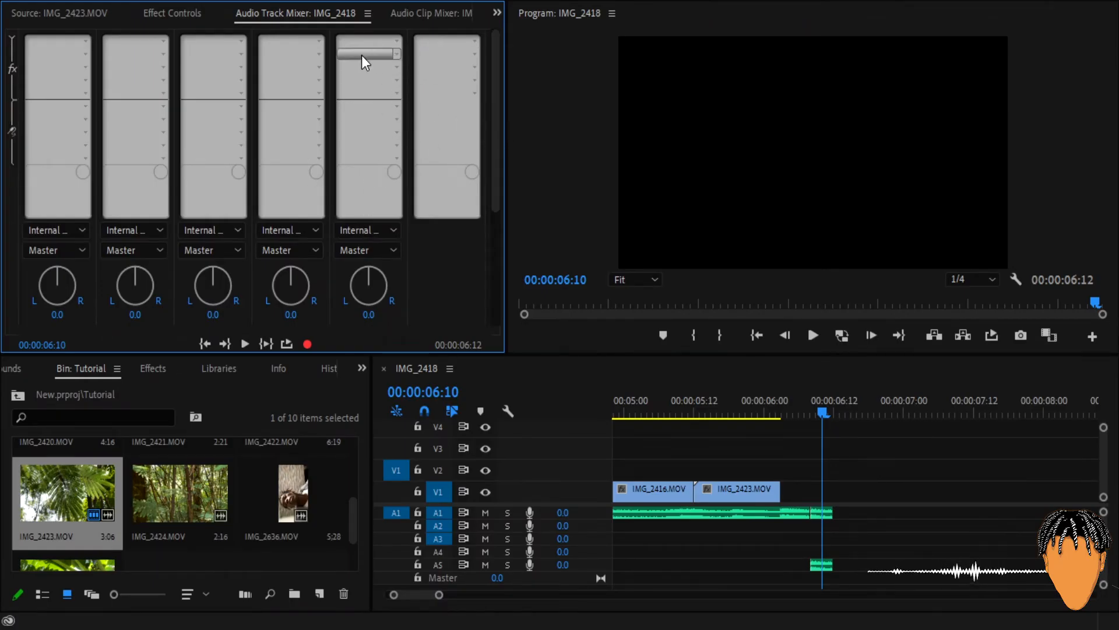
pyautogui.scroll(-3)
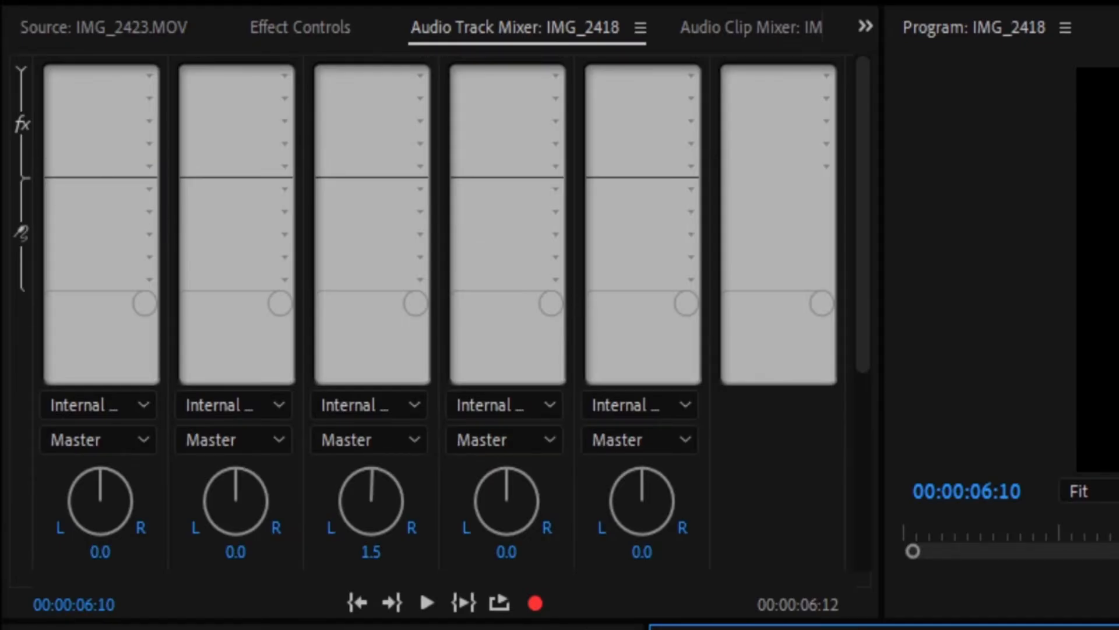
pyautogui.moveTo(878, 246)
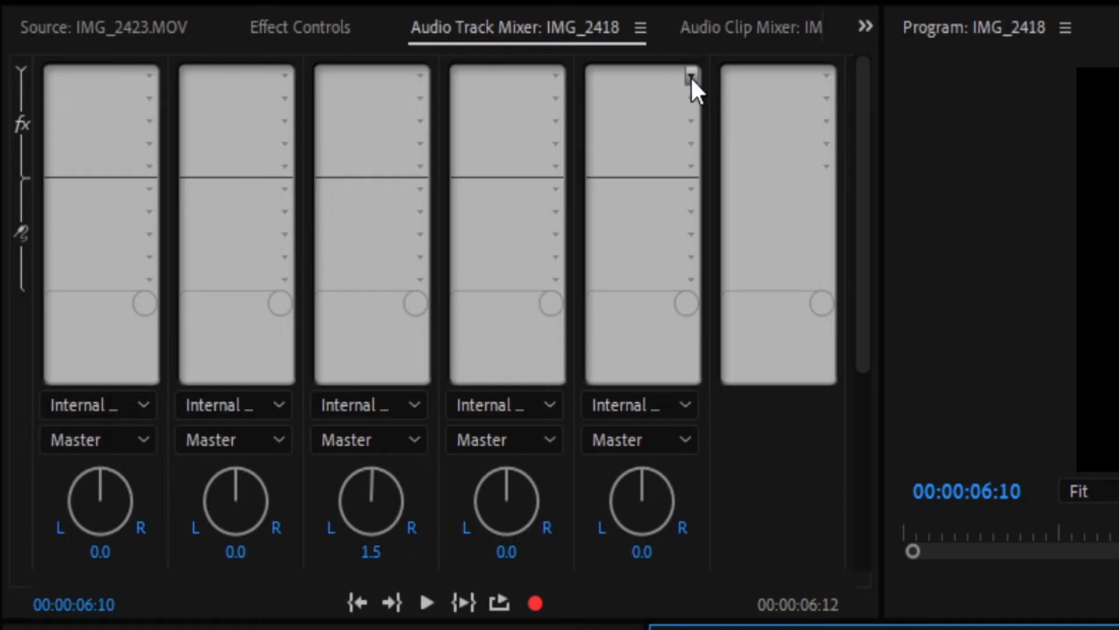
pyautogui.moveTo(696, 339)
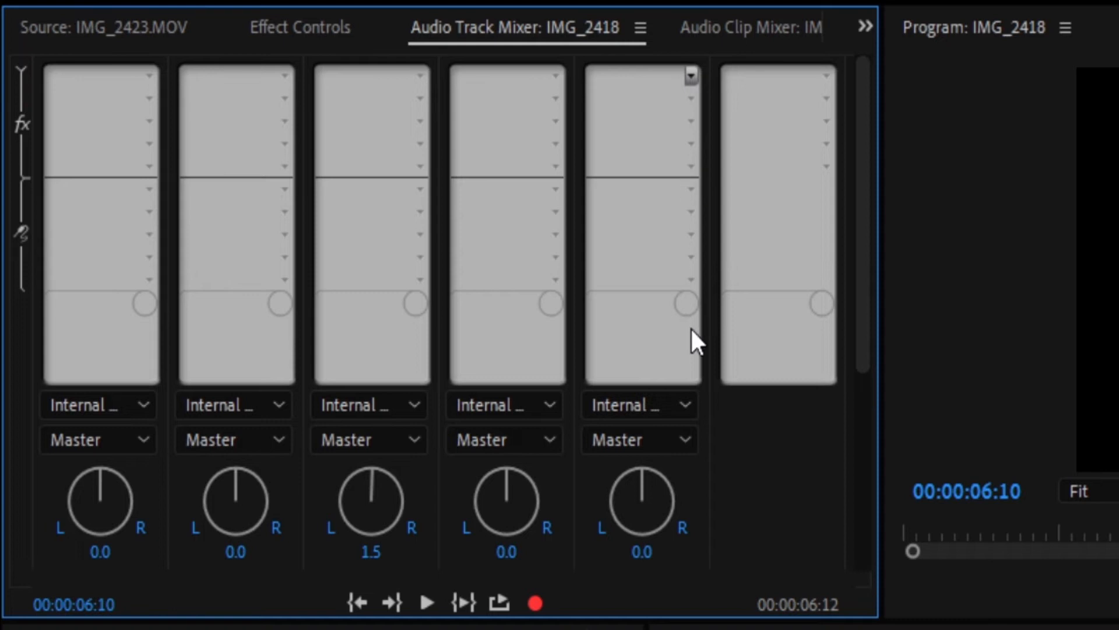
pyautogui.click(688, 74)
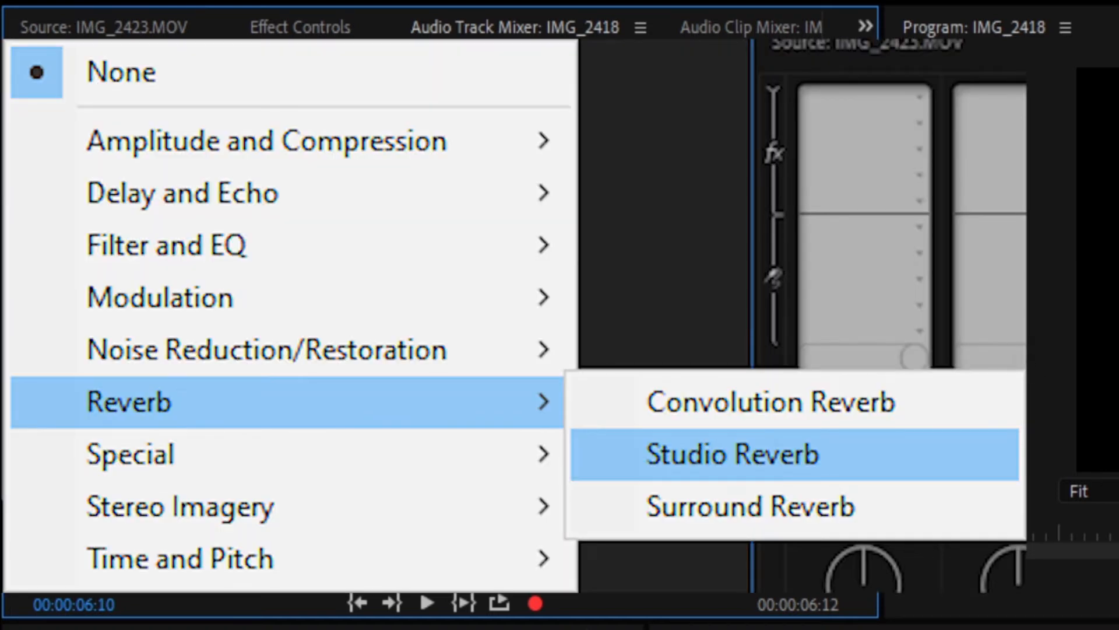
pyautogui.click(731, 455)
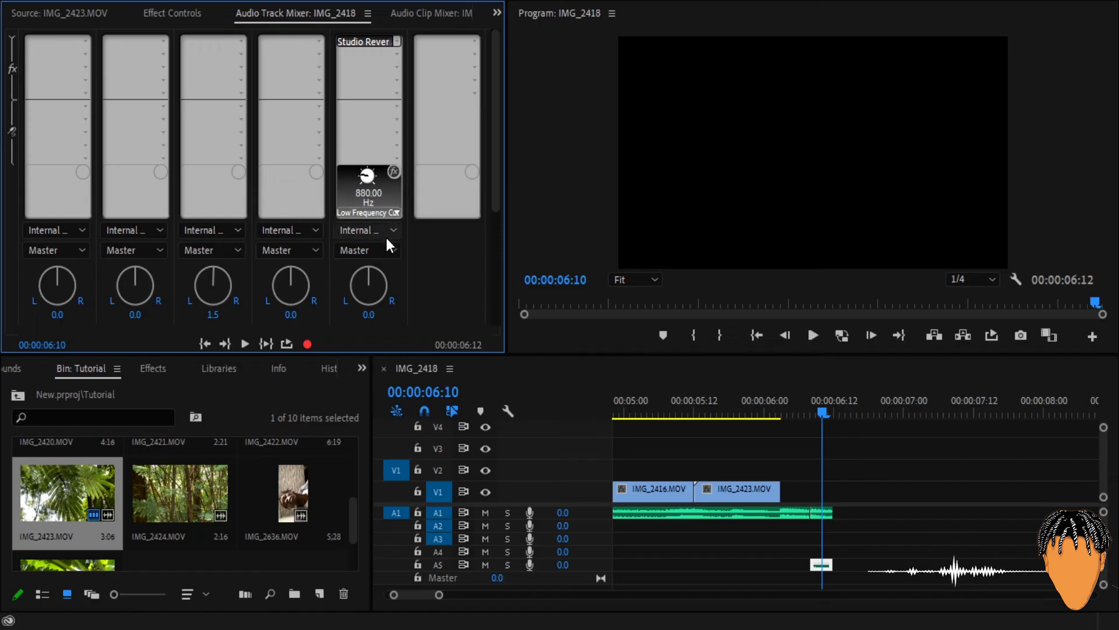
pyautogui.moveTo(398, 297)
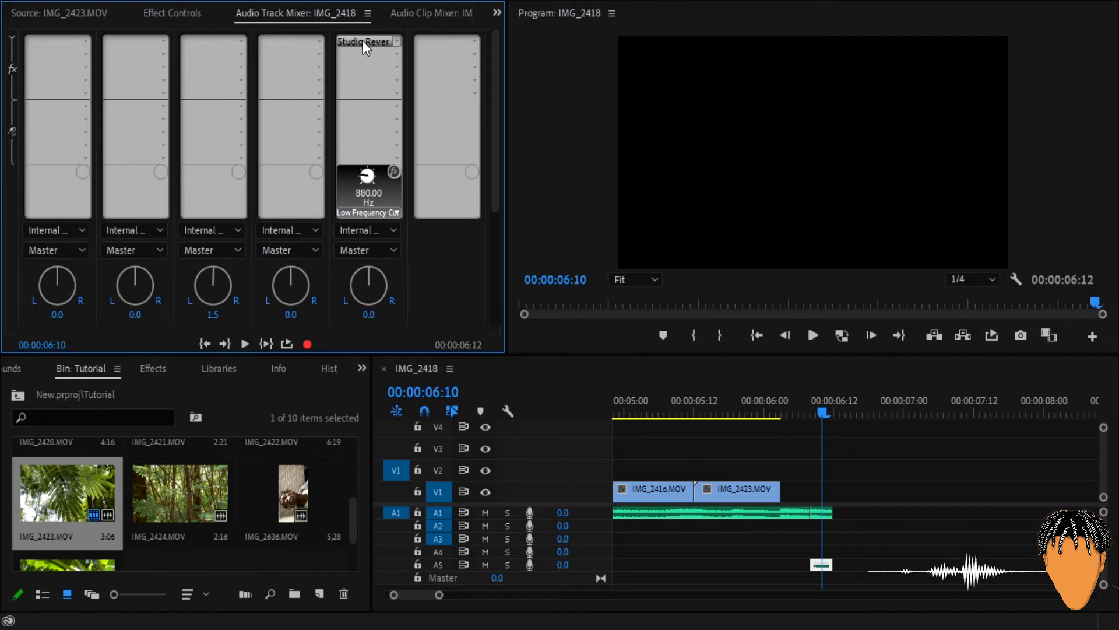
pyautogui.moveTo(708, 236)
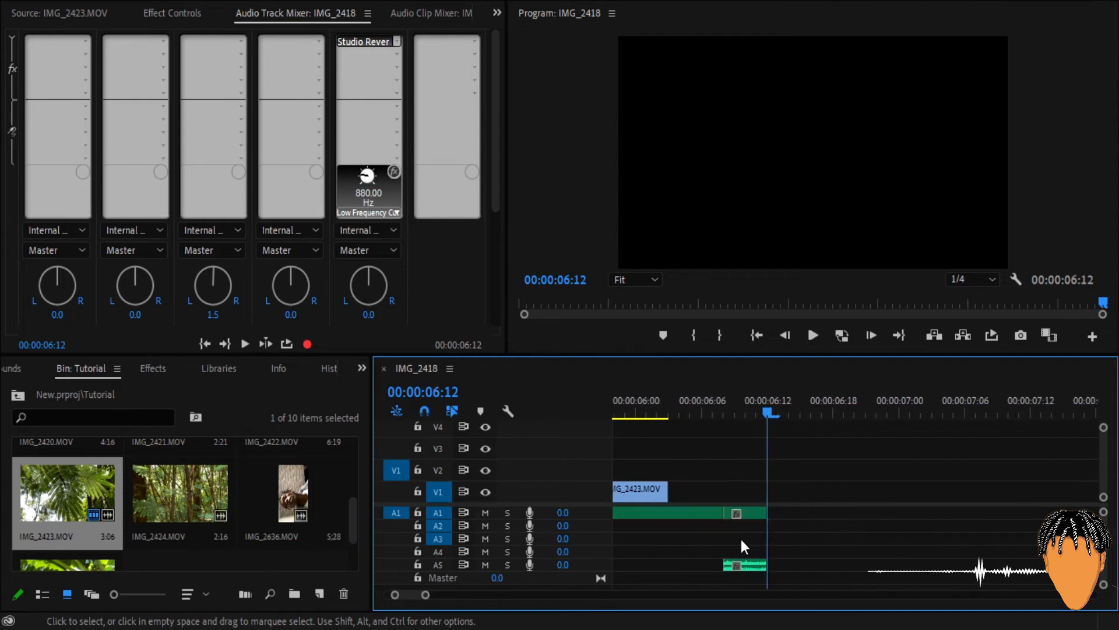
# - Place the talking clip IMG_2636.MOV on V1/A1 after the song's ending, reaching about 12:15
pyautogui.click(679, 513)
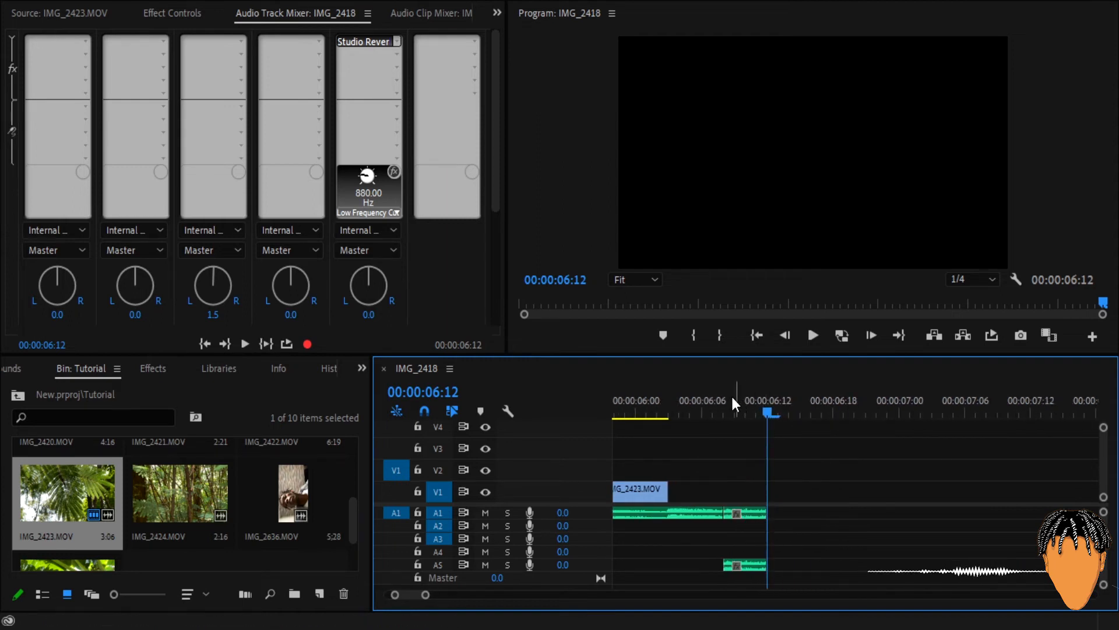
pyautogui.click(746, 399)
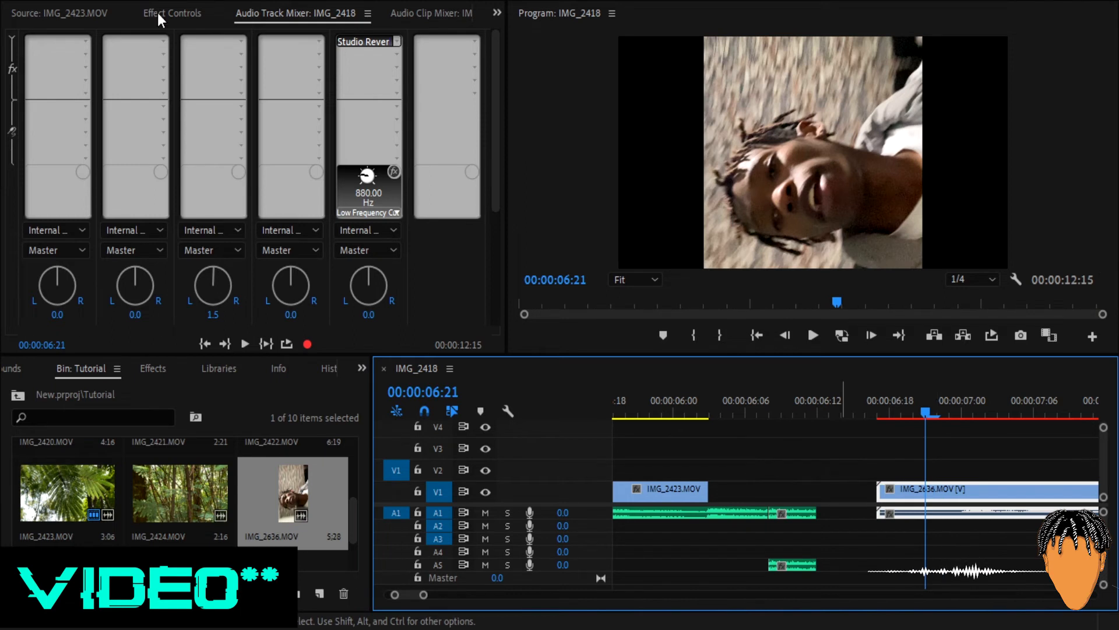
# - Show Effect Controls for the opening clip IMG_2419.MOV with its default motion and opacity
pyautogui.click(173, 12)
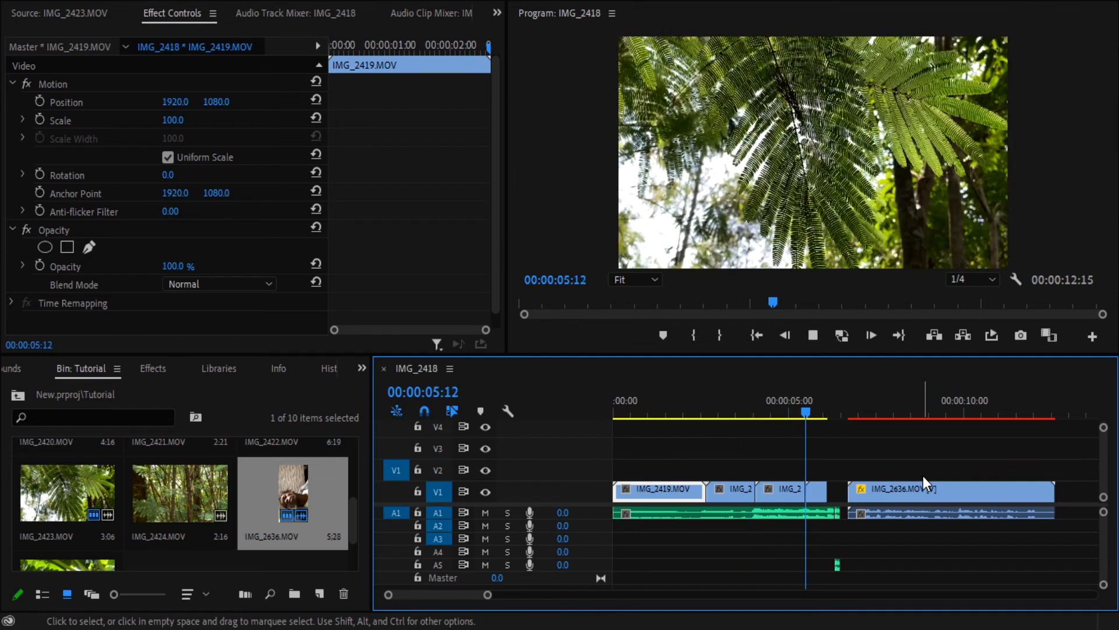
# - Move IMG_2636.MOV later so the sequence runs to 00:00:13:19, then select IMG_2423.MOV
pyautogui.click(885, 412)
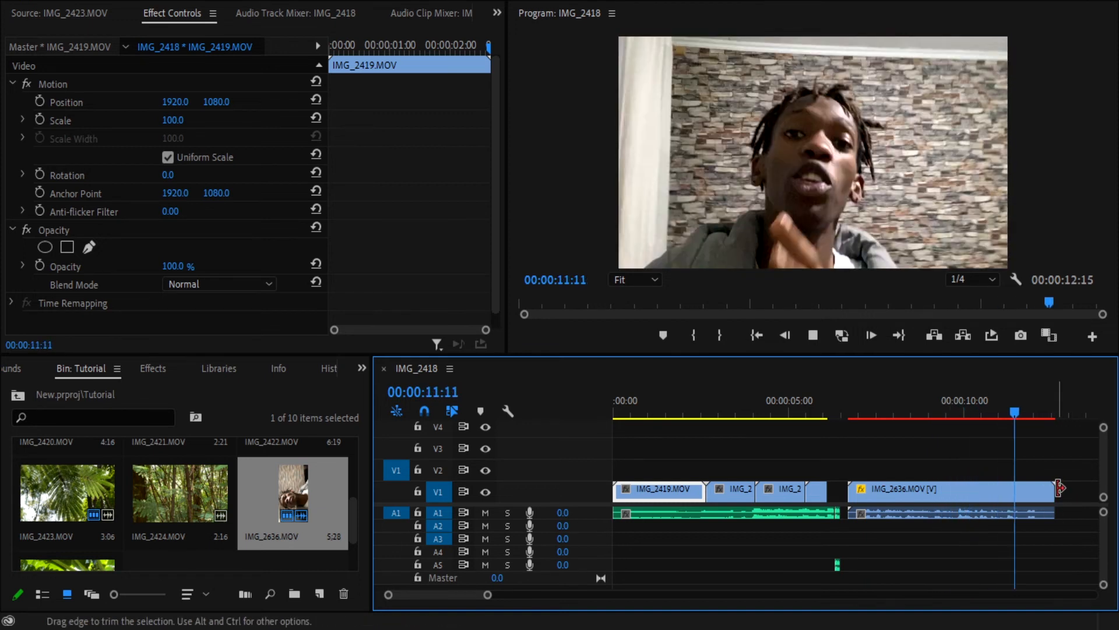
pyautogui.click(714, 412)
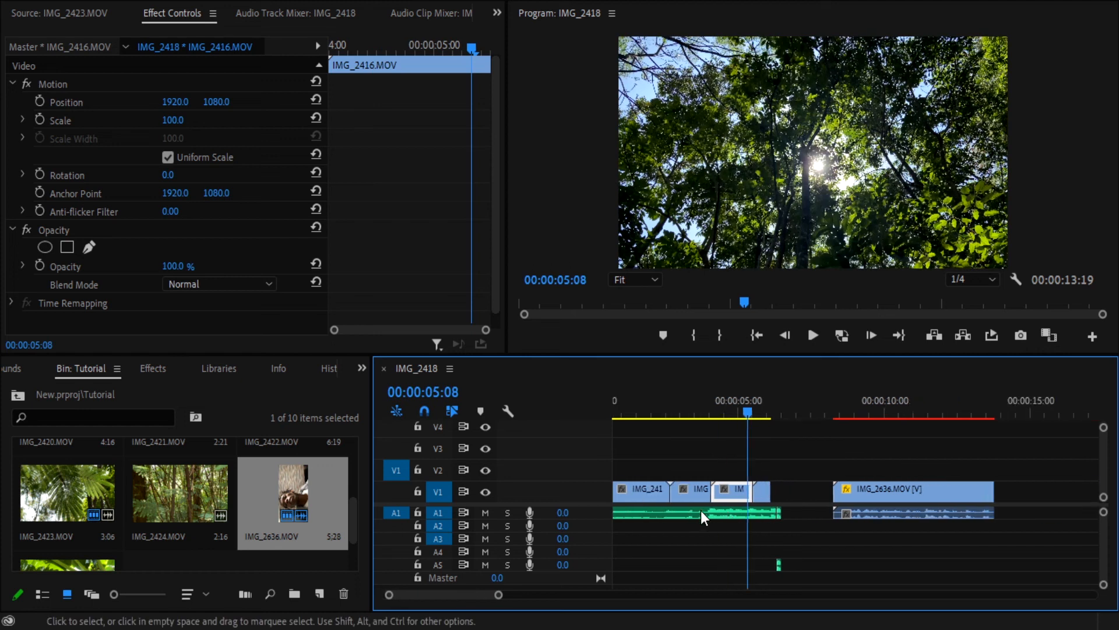
pyautogui.click(821, 494)
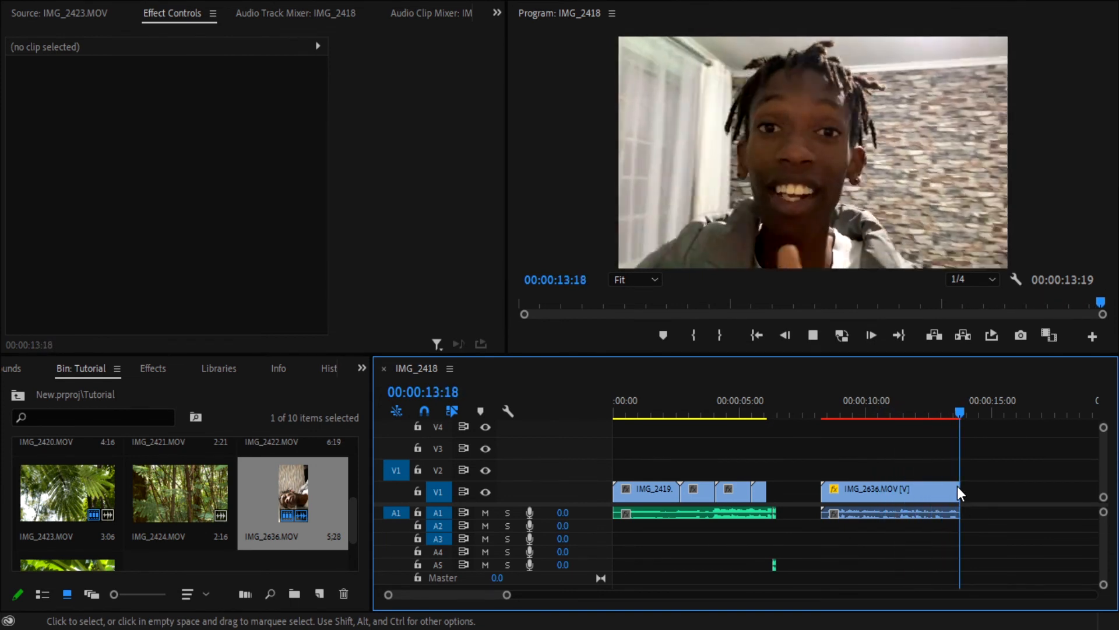
pyautogui.click(757, 490)
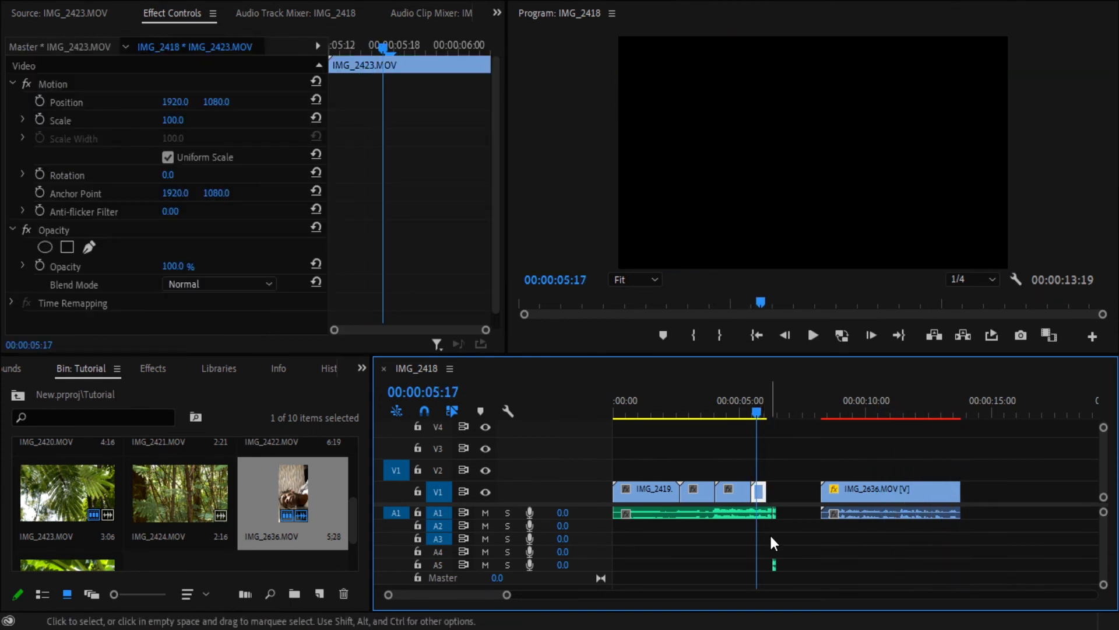